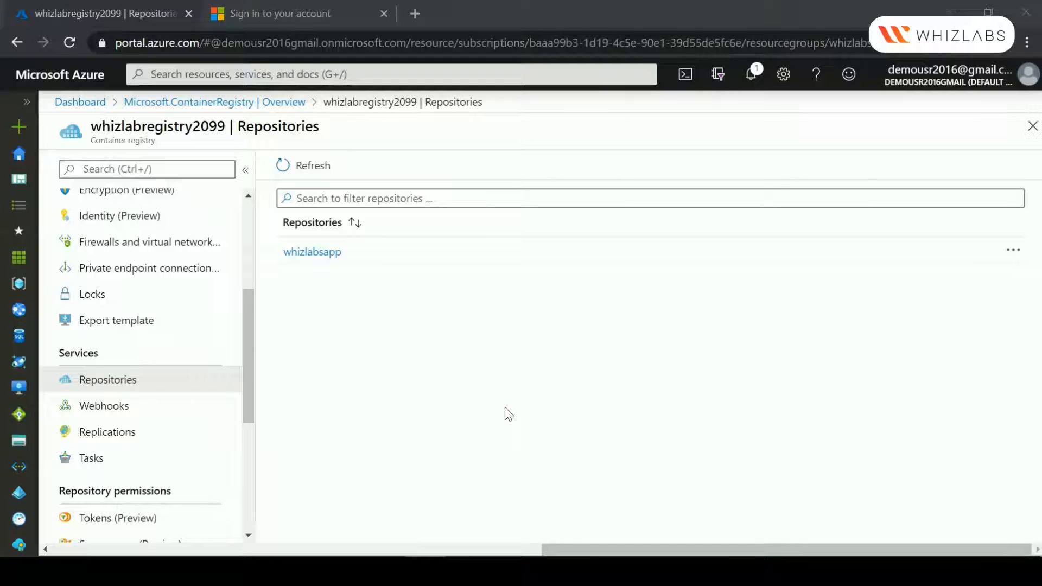
mouse_move(18, 126)
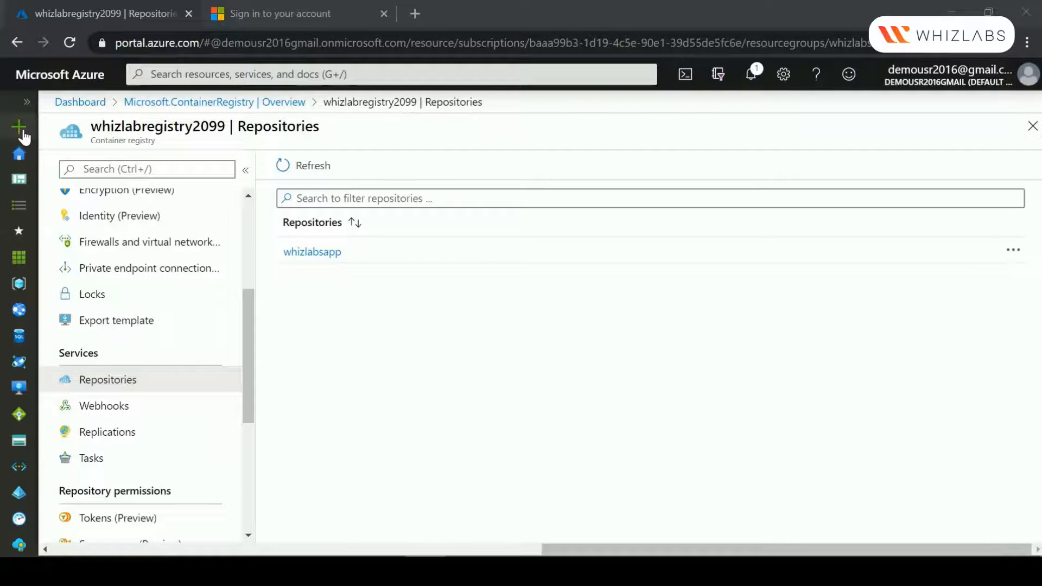
- Search the Marketplace for 'Container In' and select the Container Instances offering
left_click(18, 126)
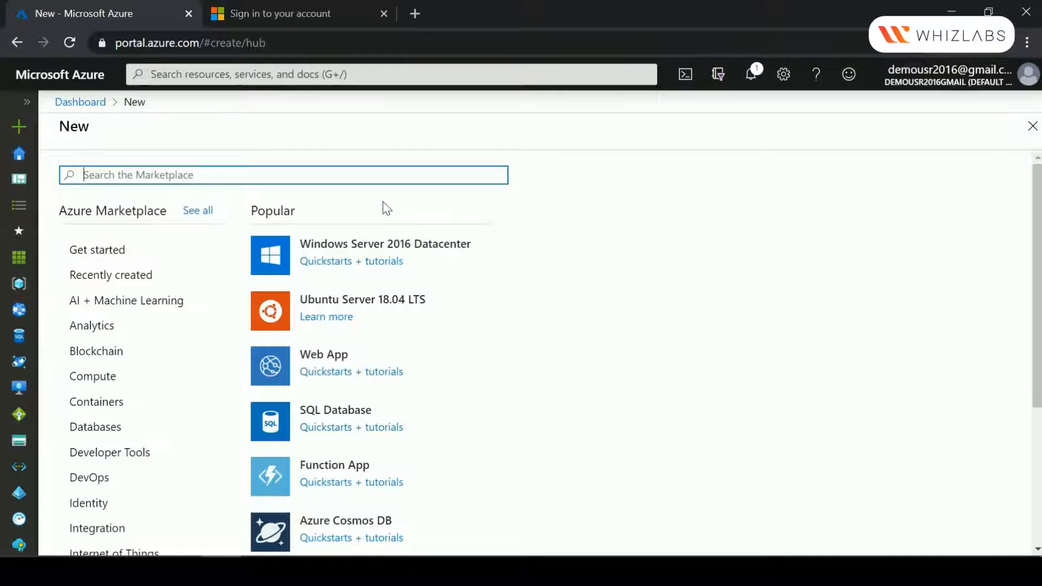
type("Coi")
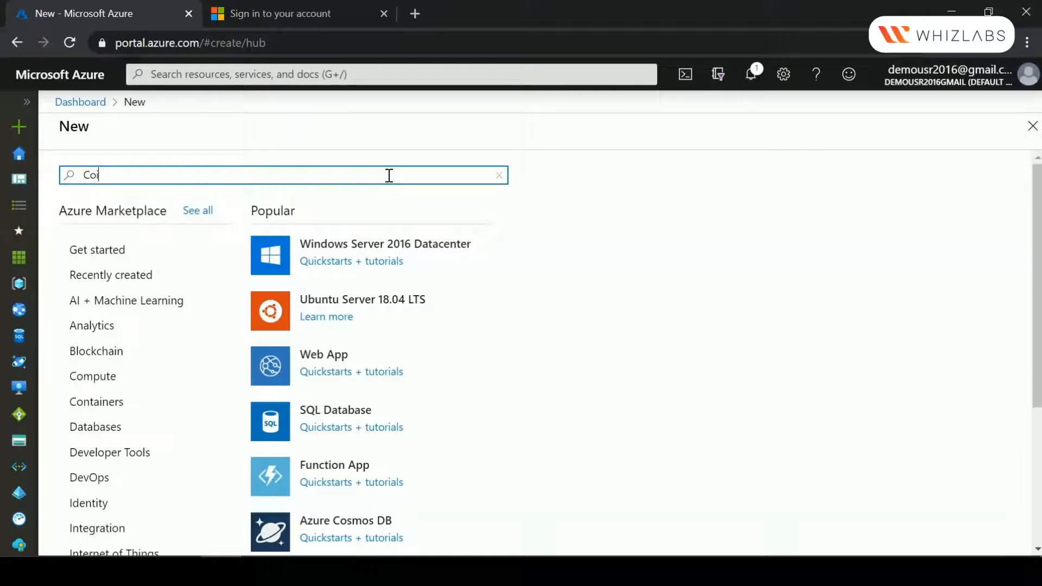
type("Container In")
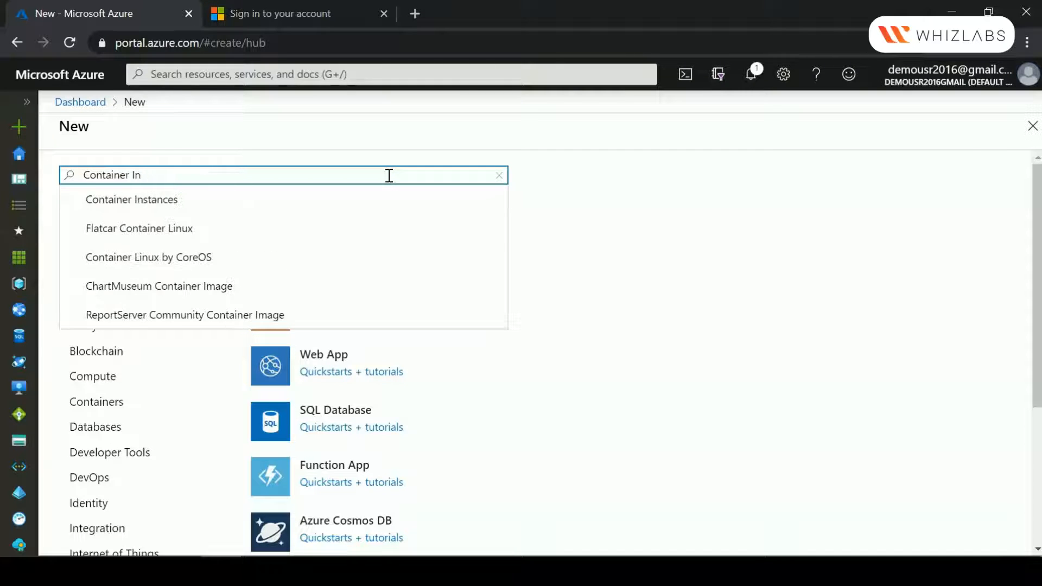
left_click(131, 199)
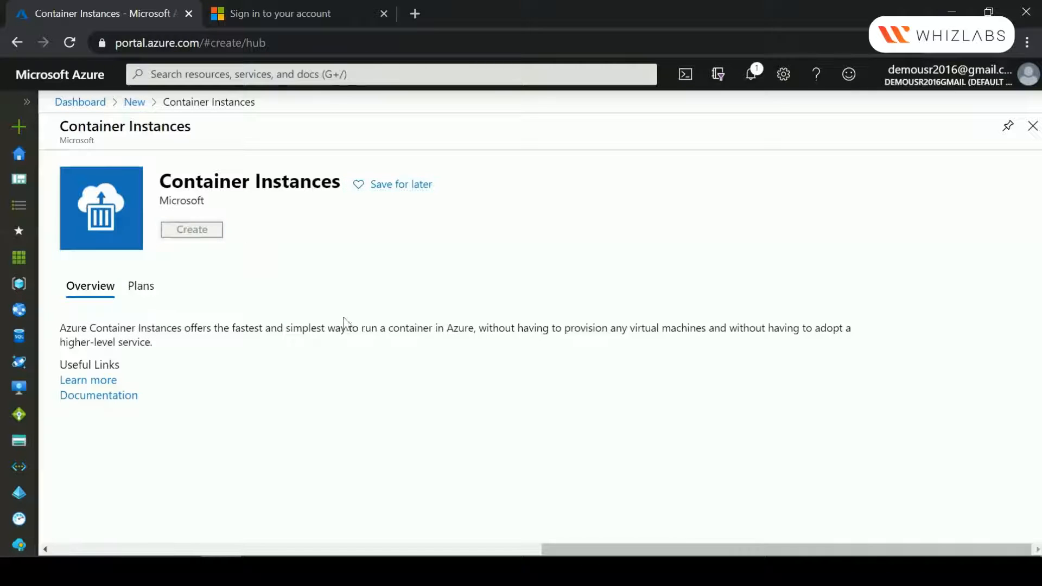
- Begin a container instance in resource group whizlabs-rg named whizlabcontainer
left_click(192, 229)
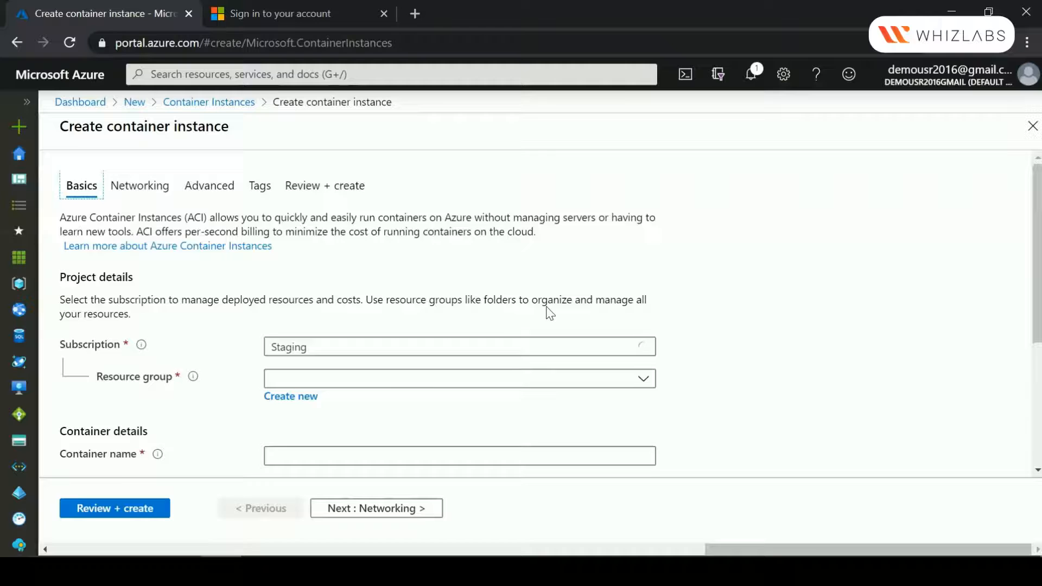
scroll("down", 3)
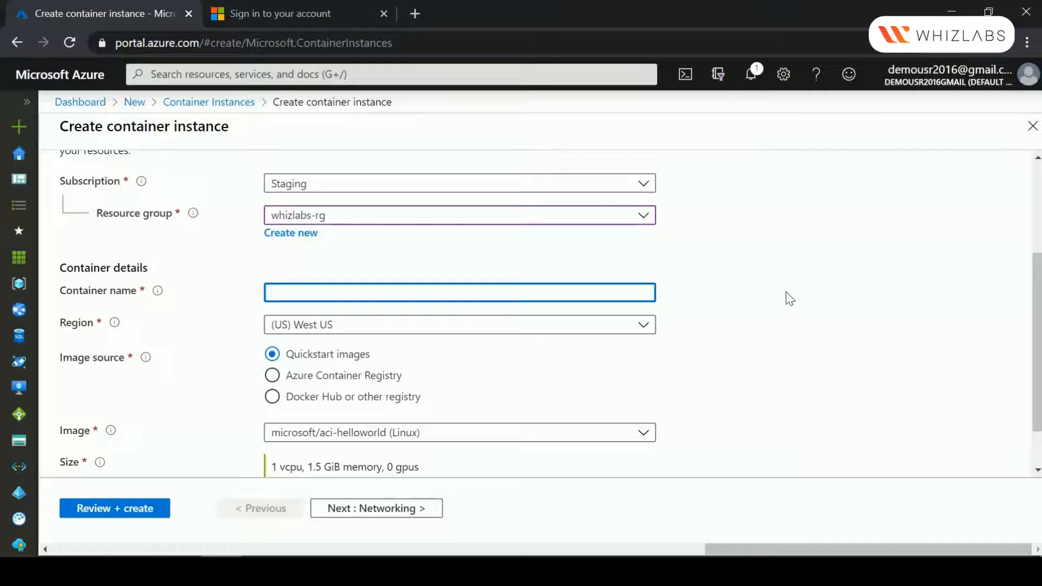
type("whizlabcont")
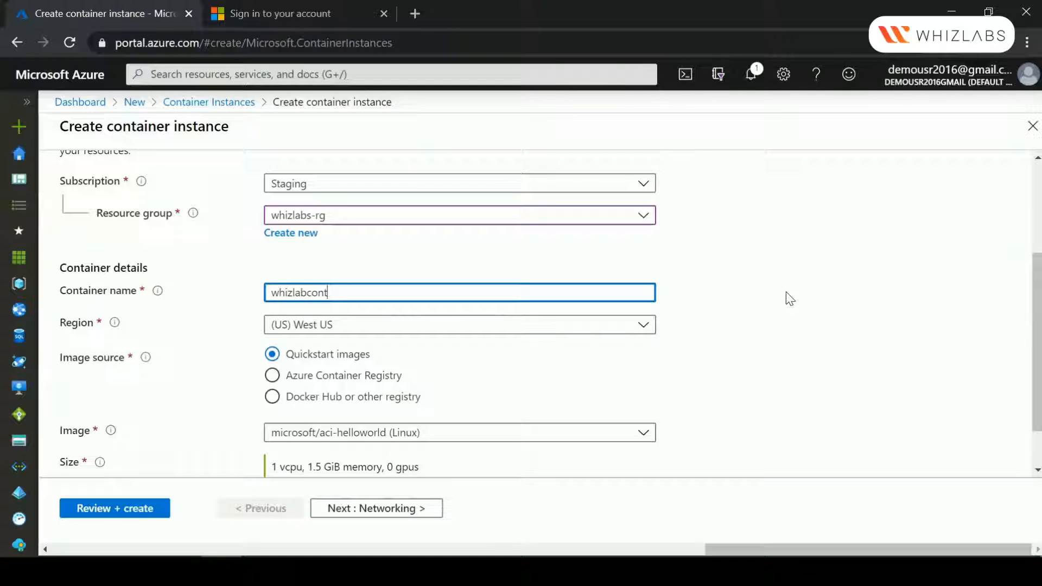
type("ainer")
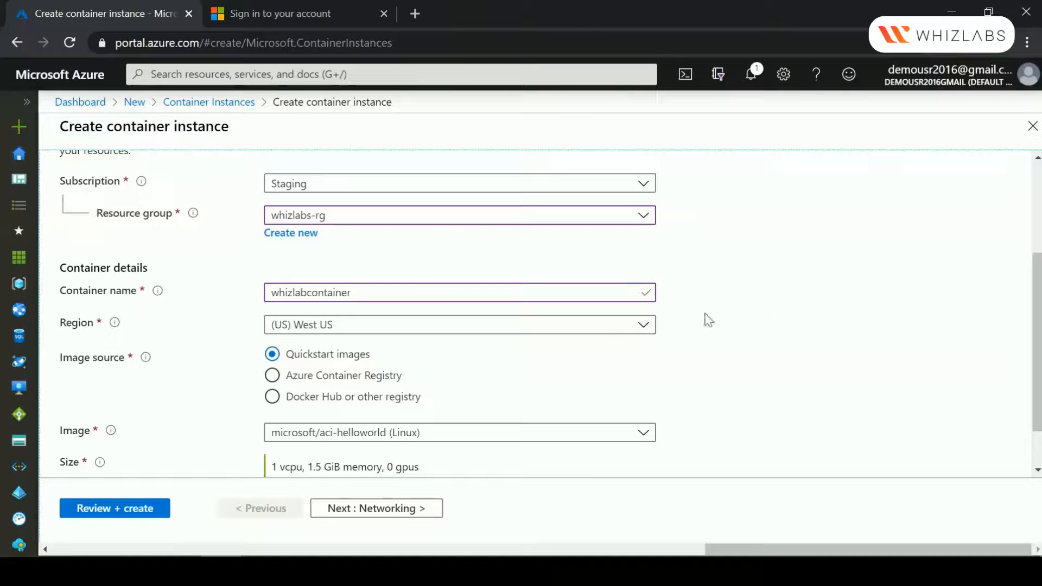
scroll("down", 3)
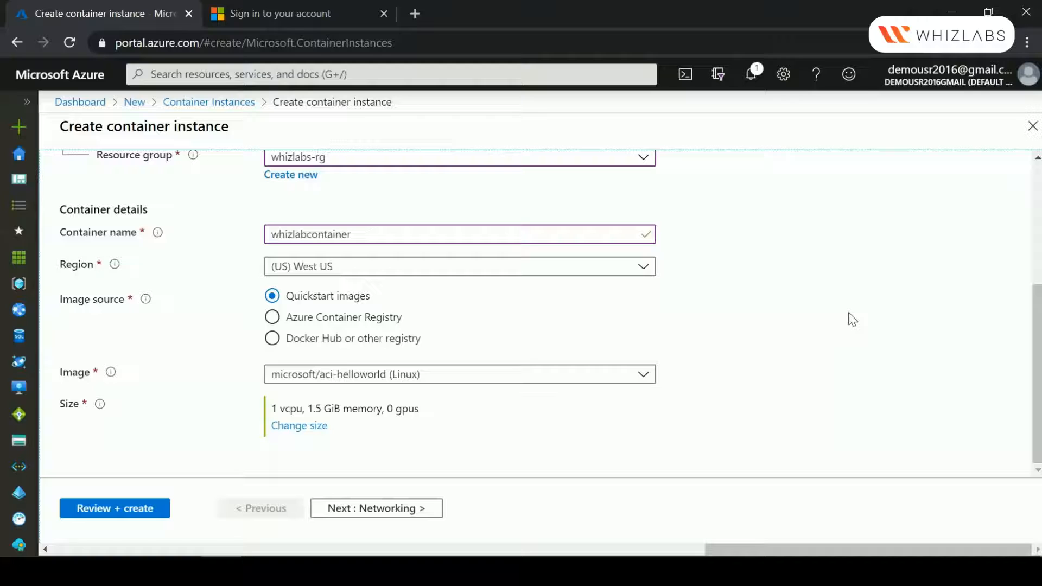
left_click(459, 374)
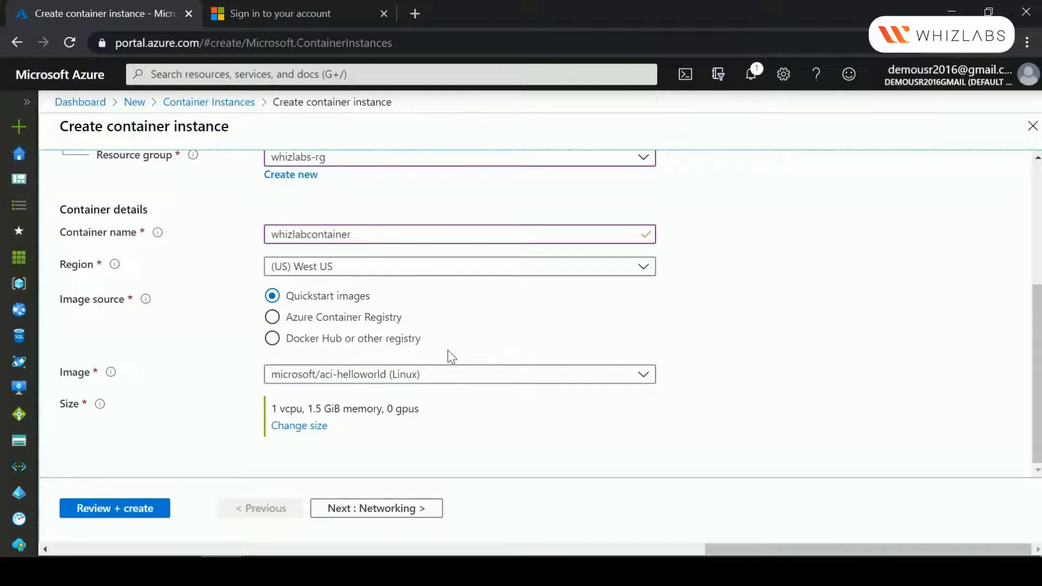
- Use Azure Container Registry whizlabregistry2099, image whizlabsapp, tag latest, then go to Networking
left_click(272, 338)
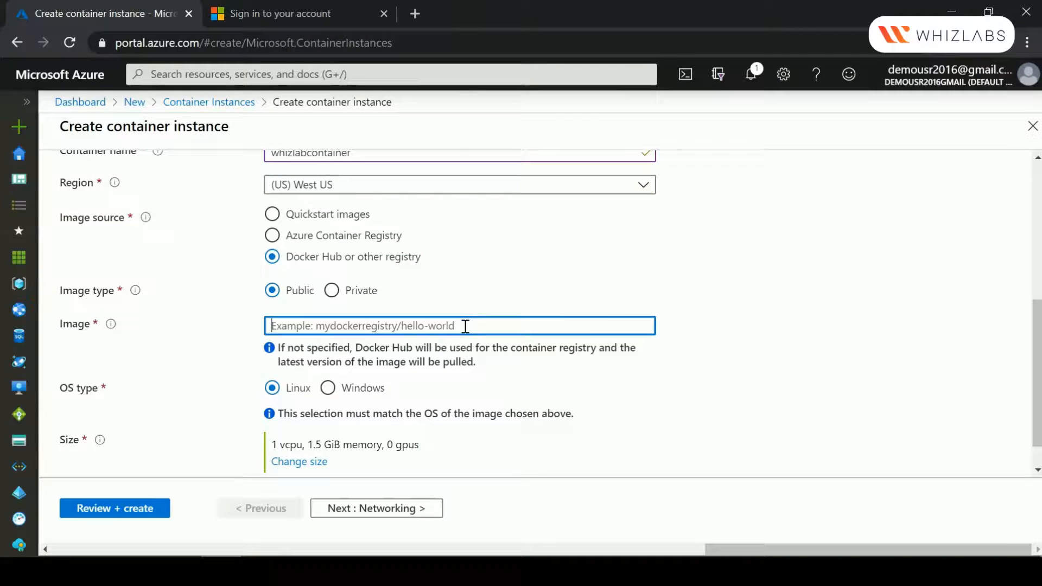
type("nginx")
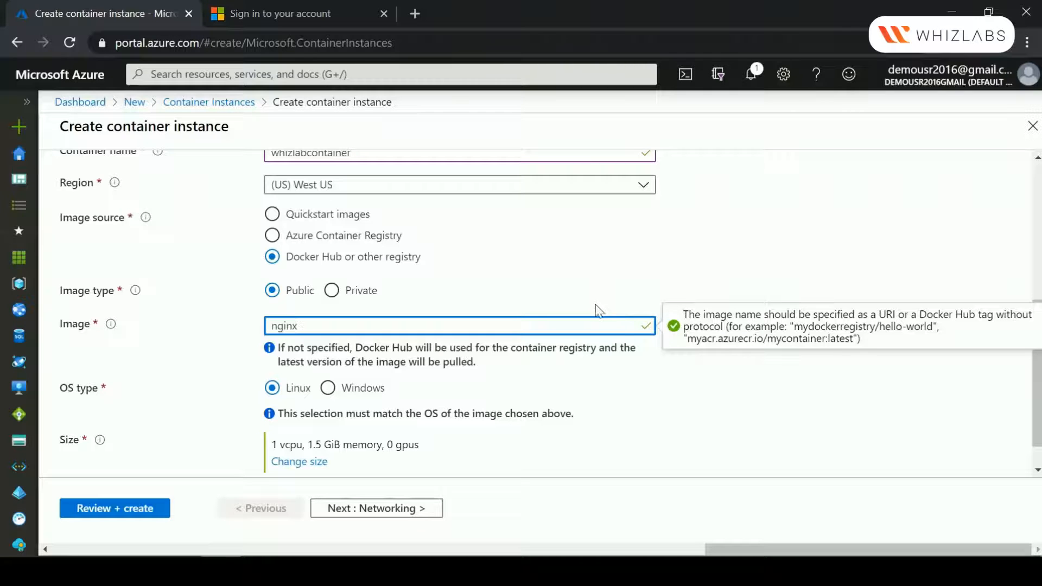
left_click(272, 234)
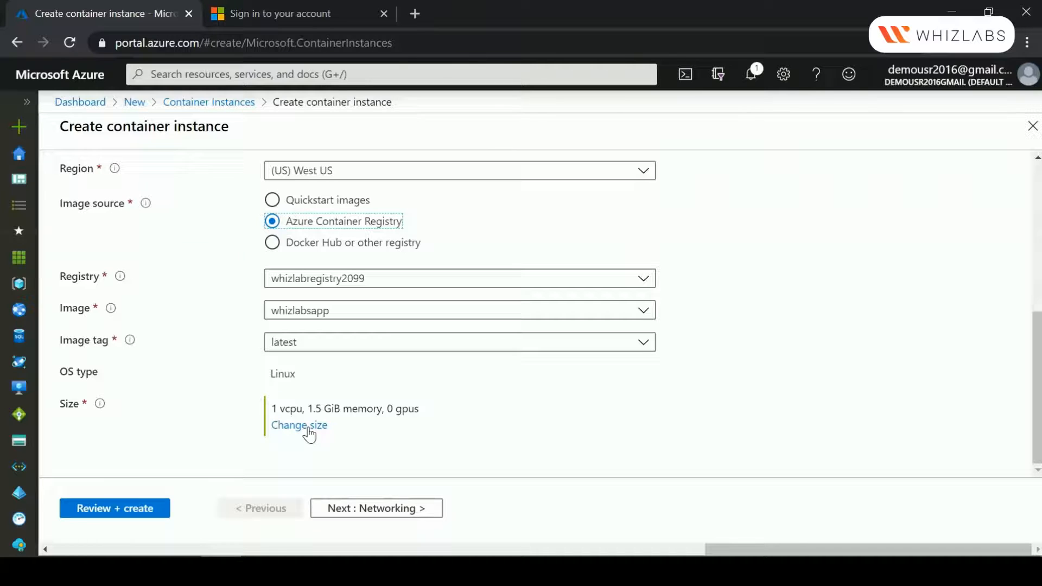
mouse_move(432, 414)
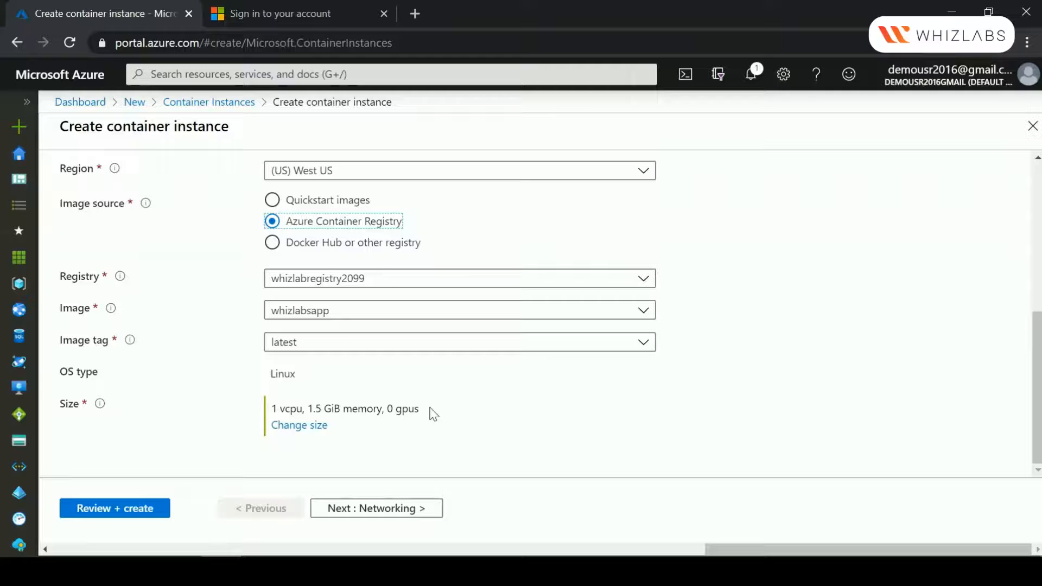
left_click(375, 508)
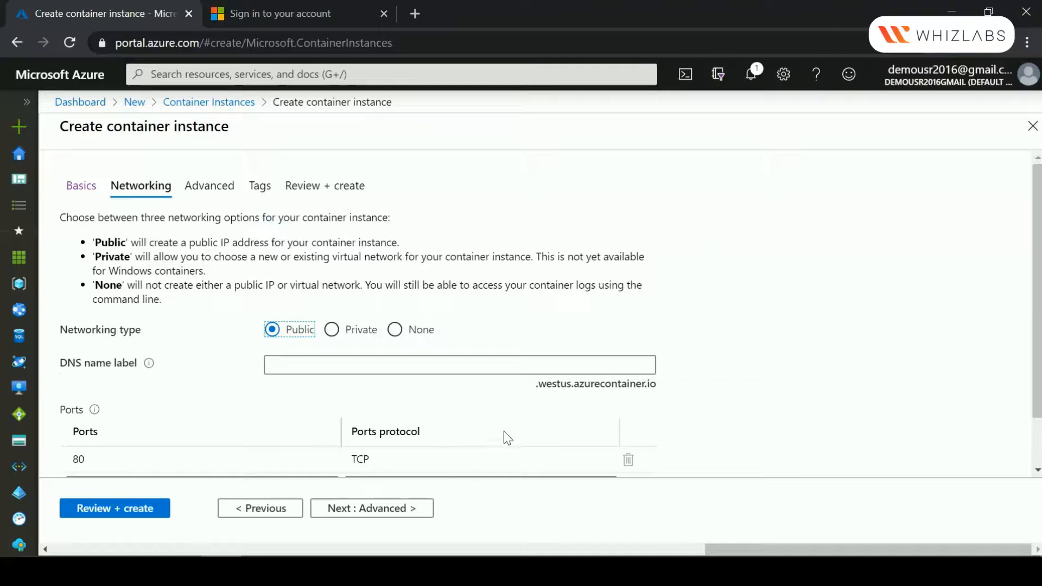
- Replace exposed port 80 with port 5000 over TCP
left_click(199, 400)
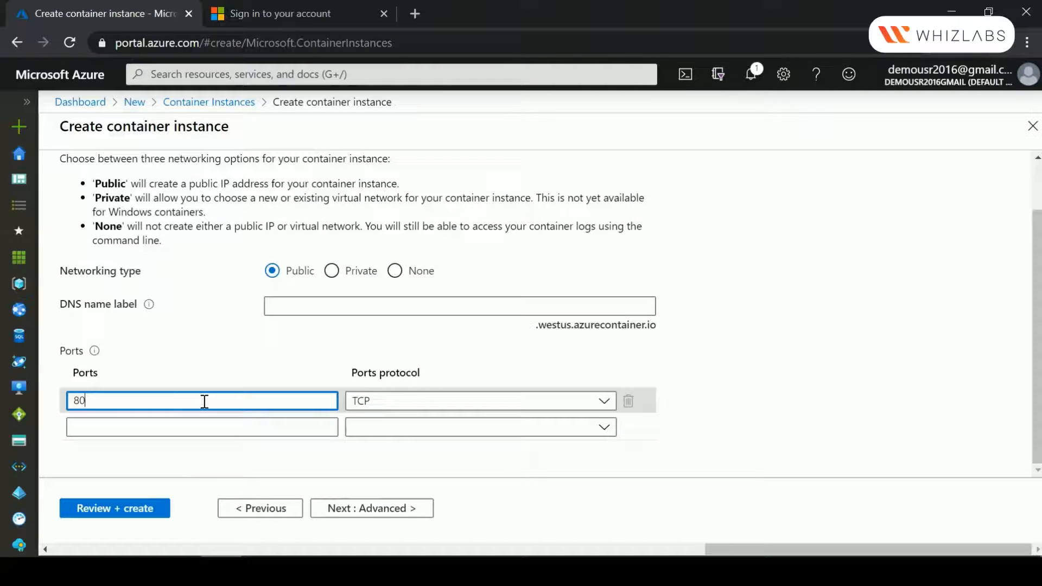
type("5000")
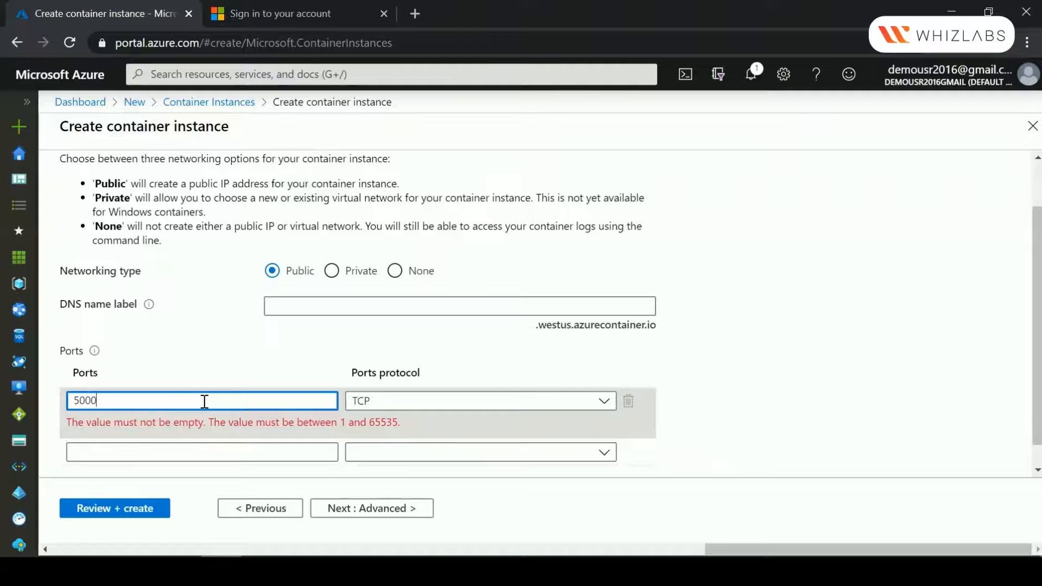
left_click(730, 395)
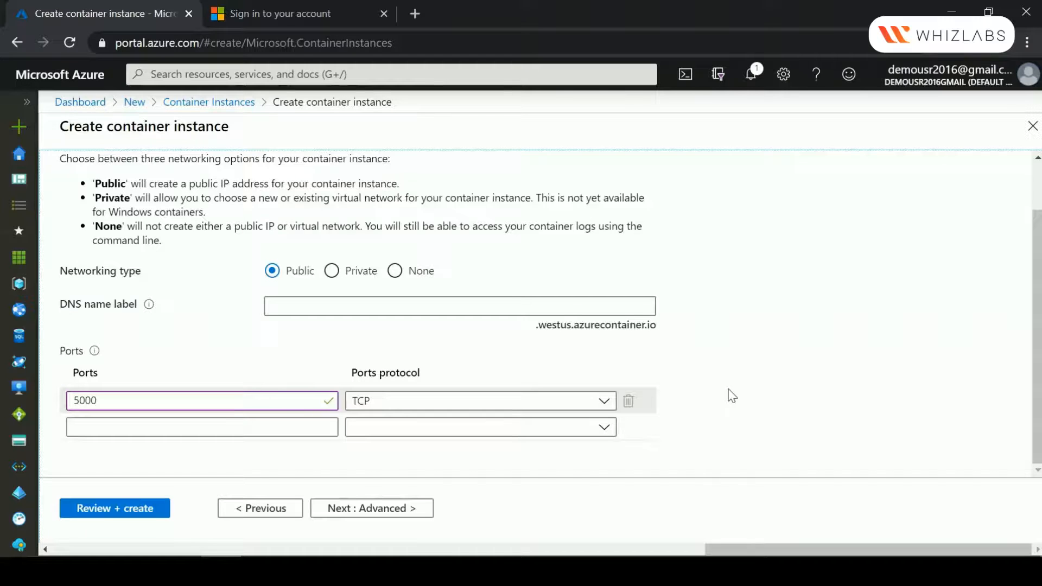
- Skip past the Advanced and Tags tabs to the Review + create summary
left_click(370, 508)
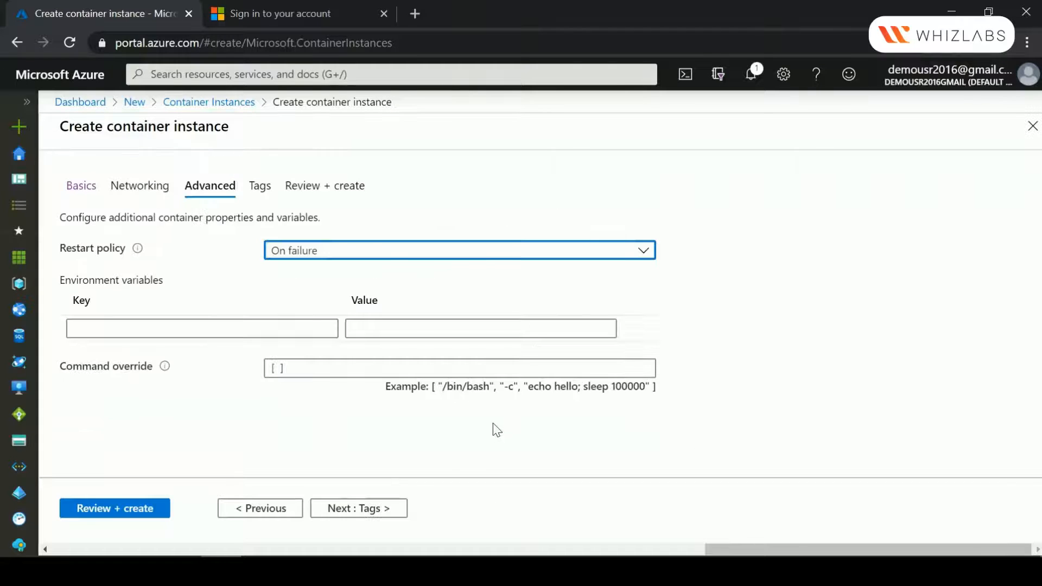
left_click(358, 507)
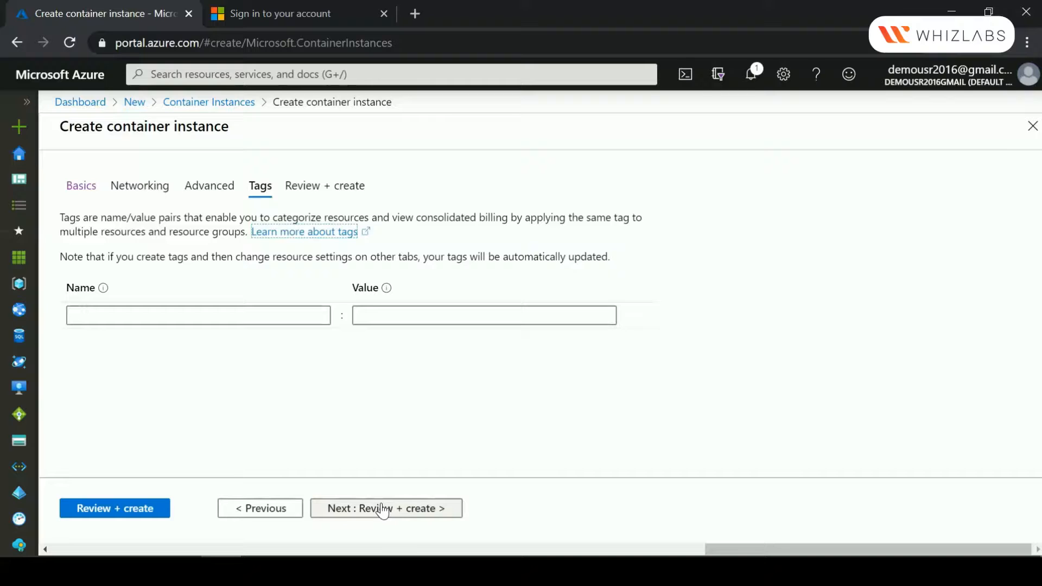
left_click(385, 508)
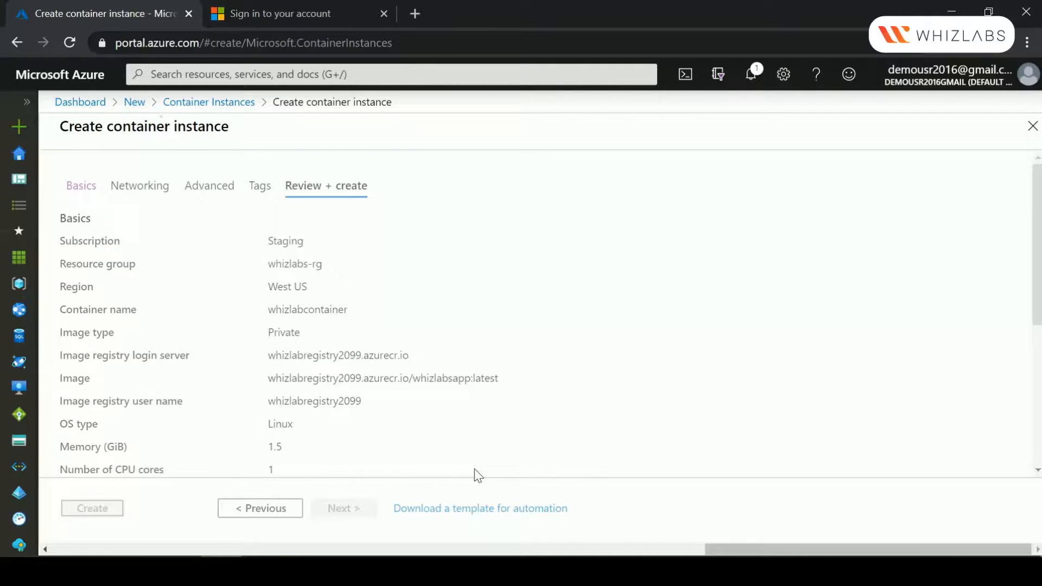
- Deploy whizlabcontainer and open its overview once the deployment completes
left_click(92, 507)
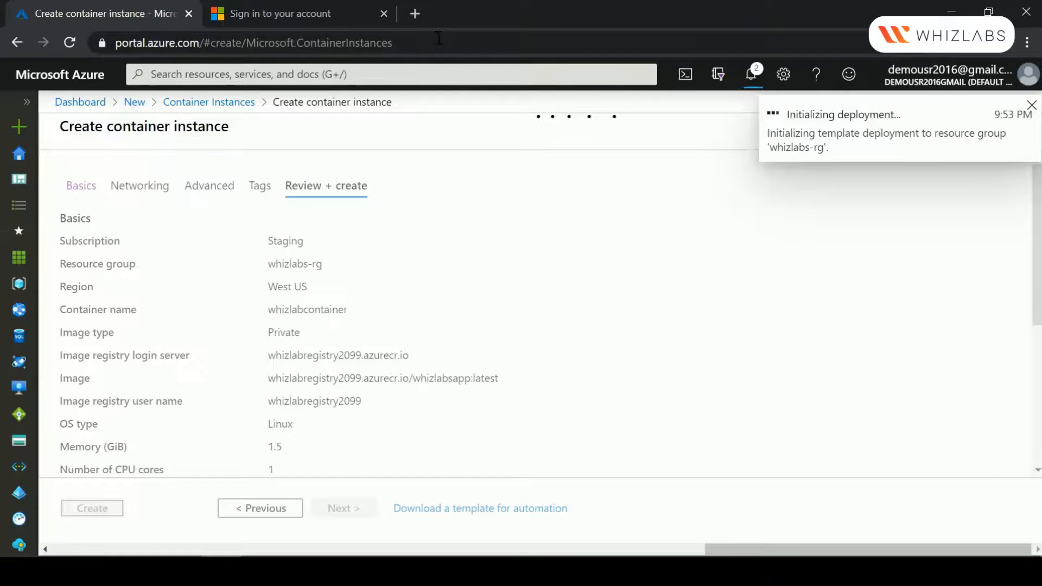
left_click(92, 507)
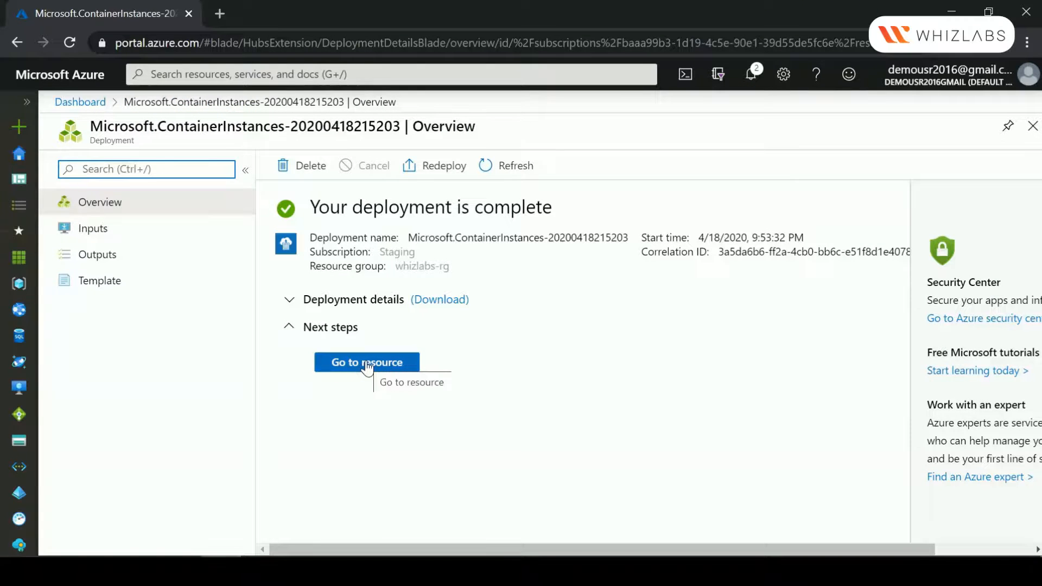
left_click(366, 362)
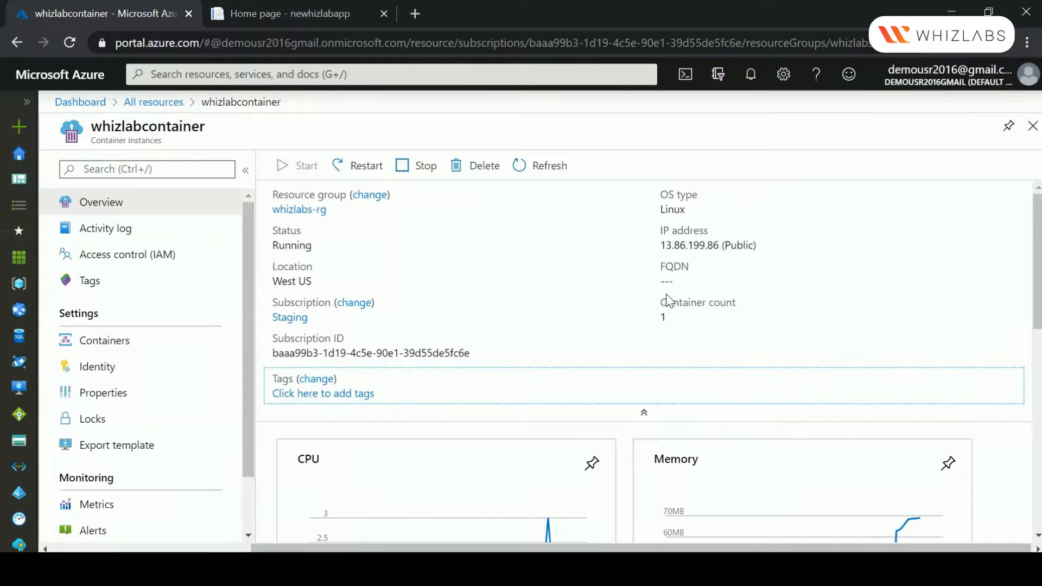
- Copy the public IP and view the sample app at 13.86.199.86:5000
double_click(689, 246)
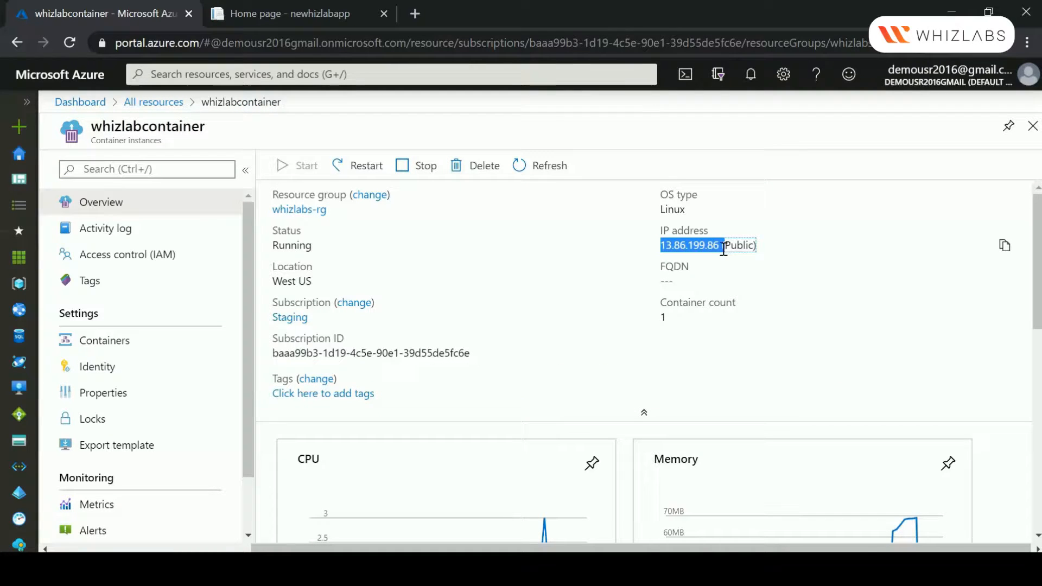
left_click(288, 13)
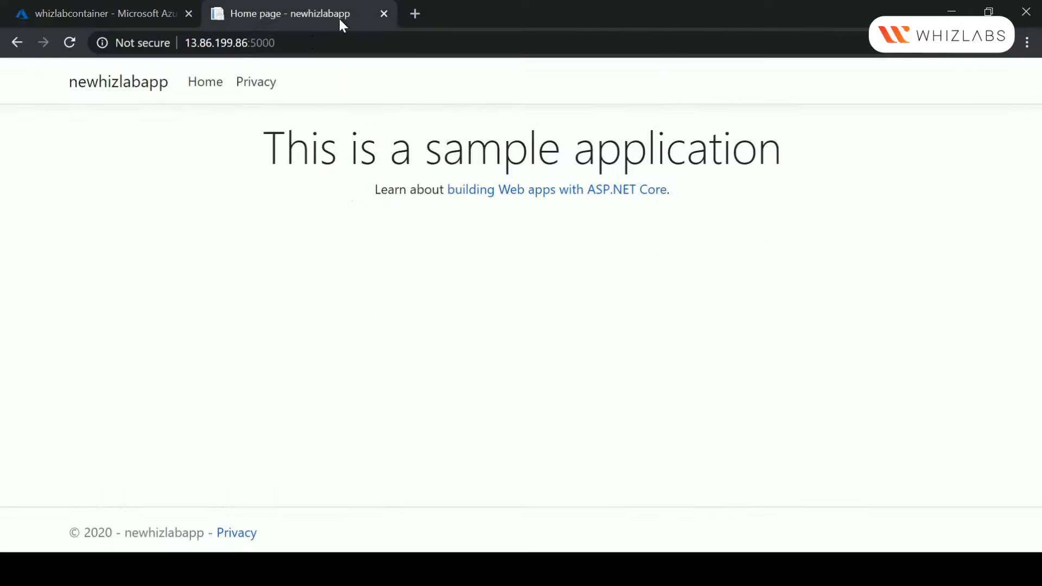
double_click(263, 42)
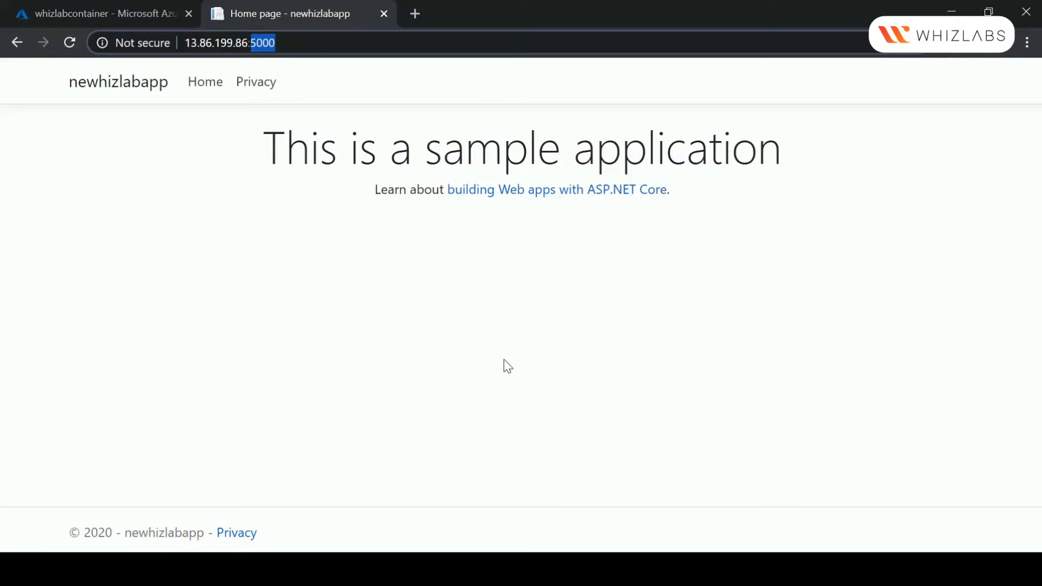
mouse_move(514, 360)
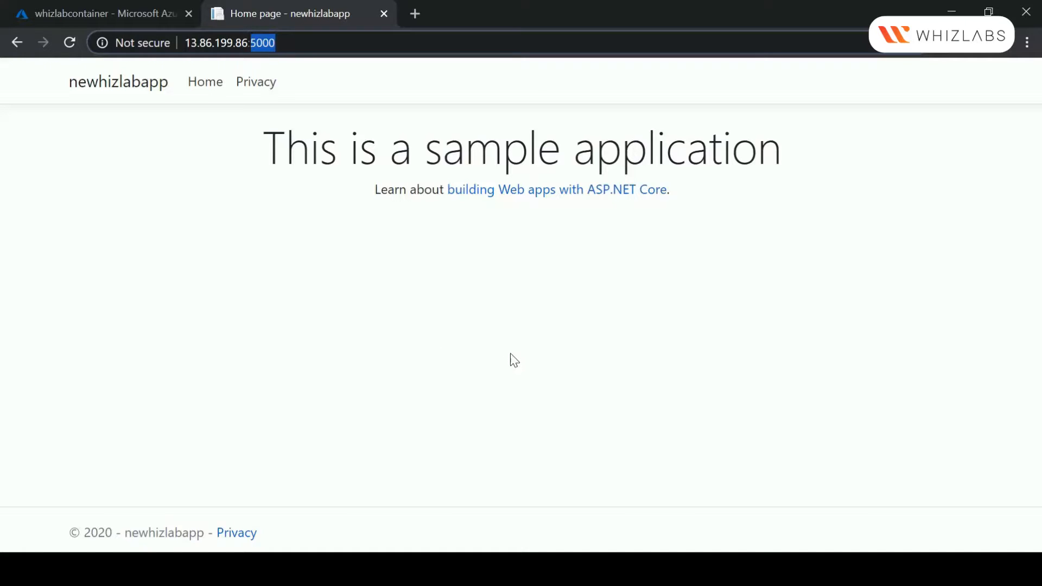